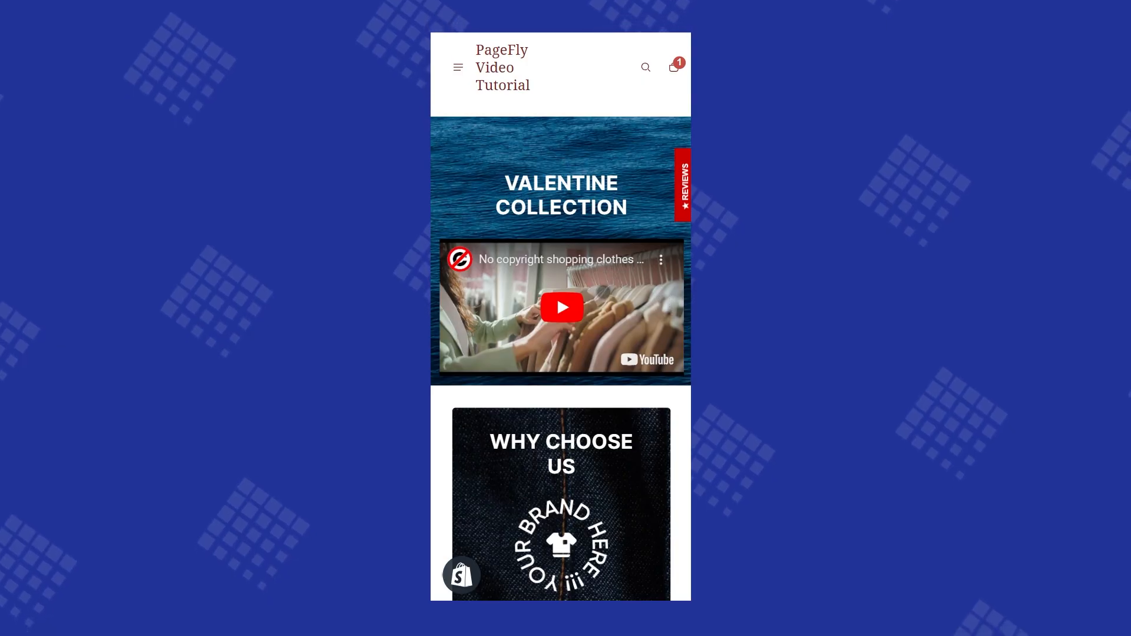
Set the YouTube video's autoplay and mute to Yes, save, and view the live page
left_click(561, 307)
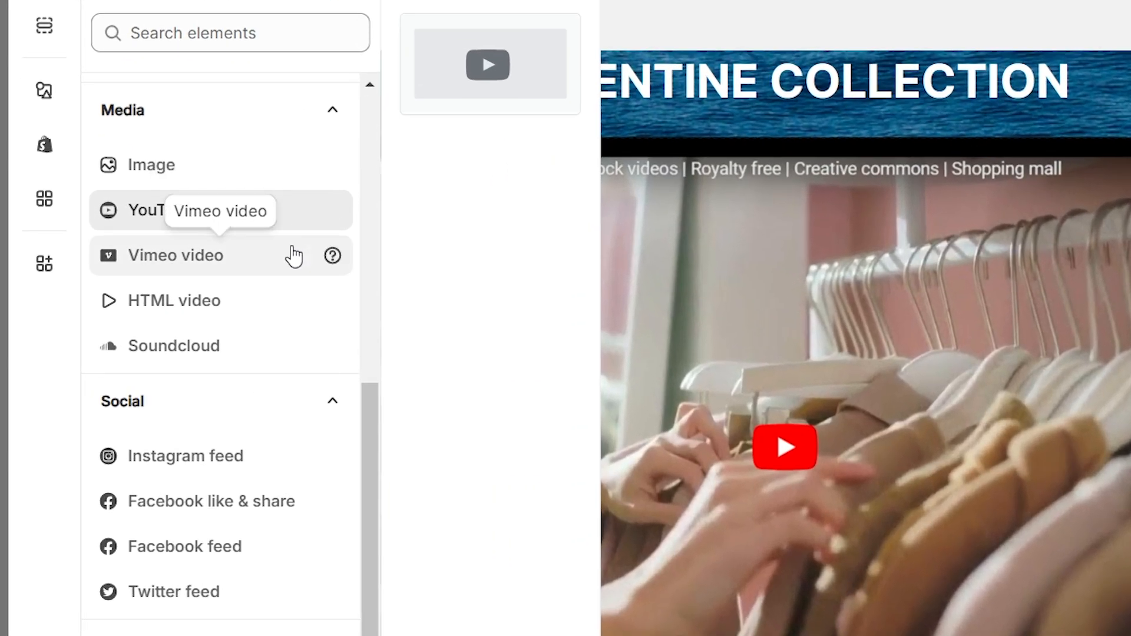
mouse_move(293, 301)
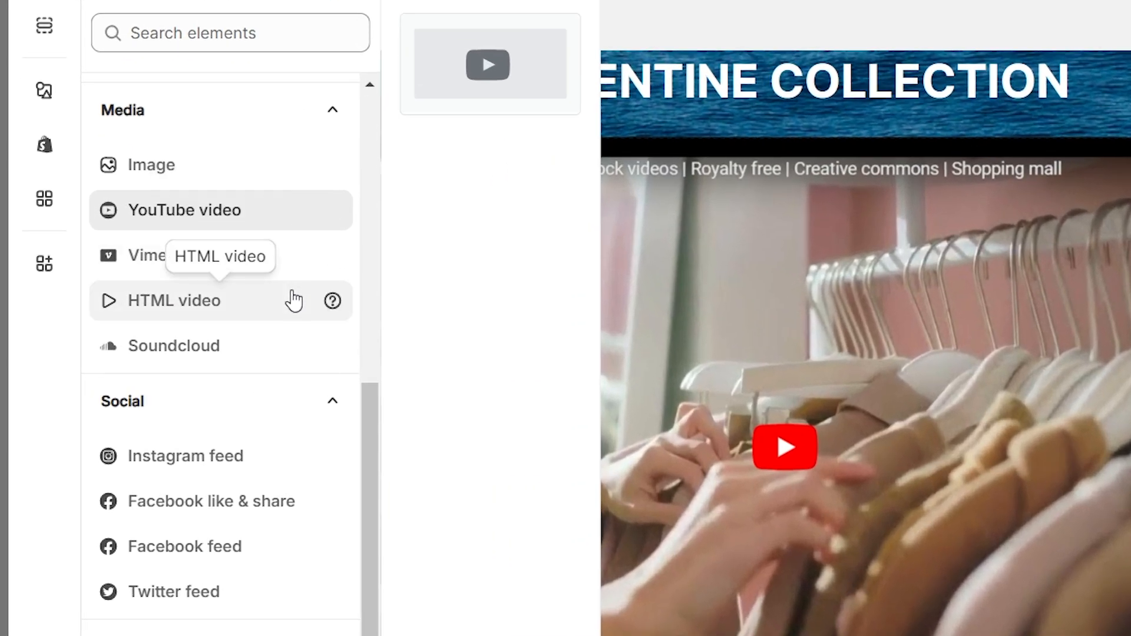
mouse_move(410, 289)
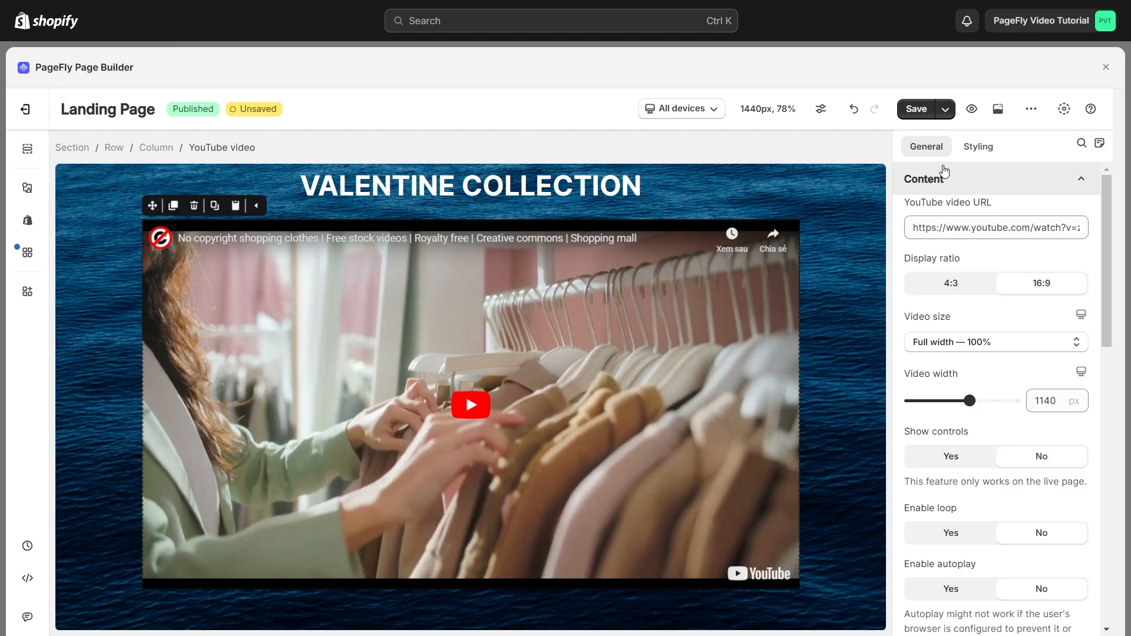
scroll("down", 3)
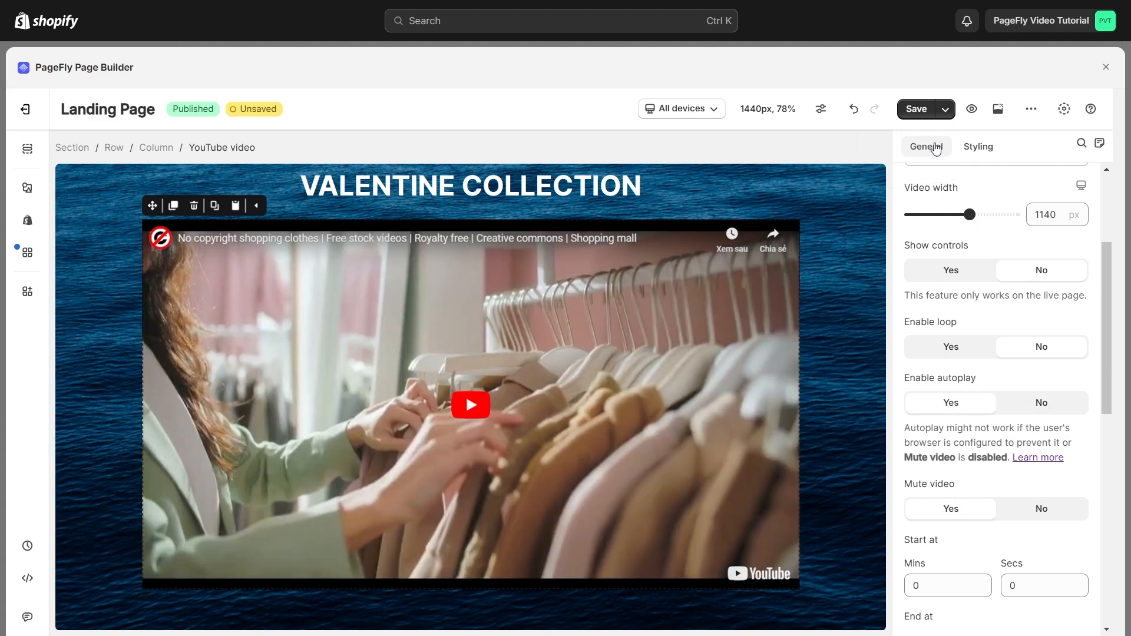
left_click(916, 109)
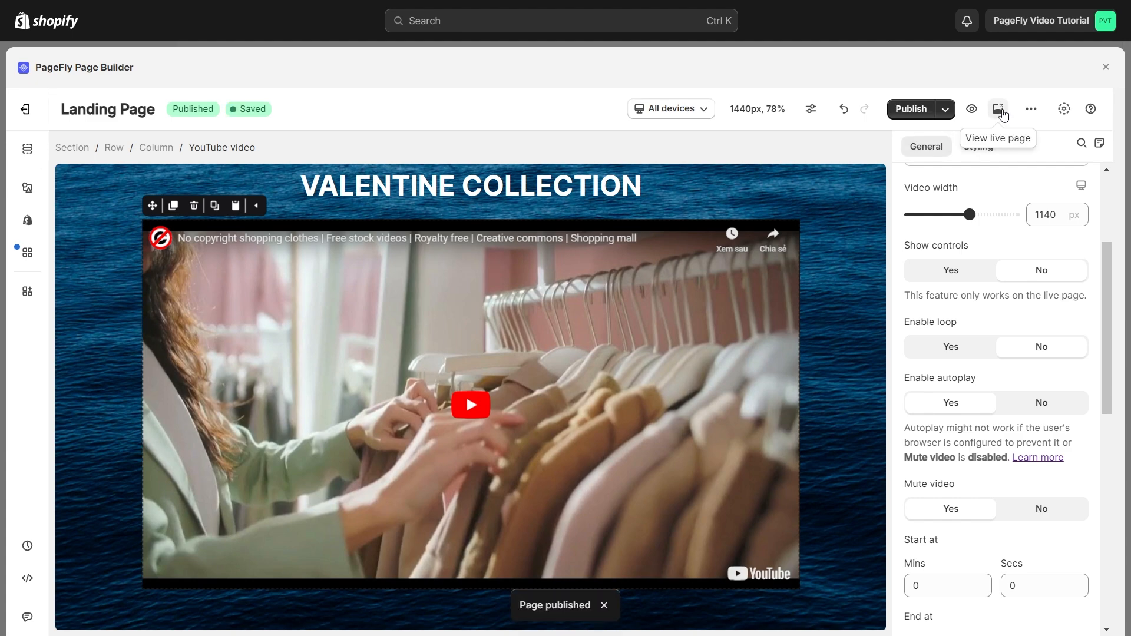
left_click(999, 108)
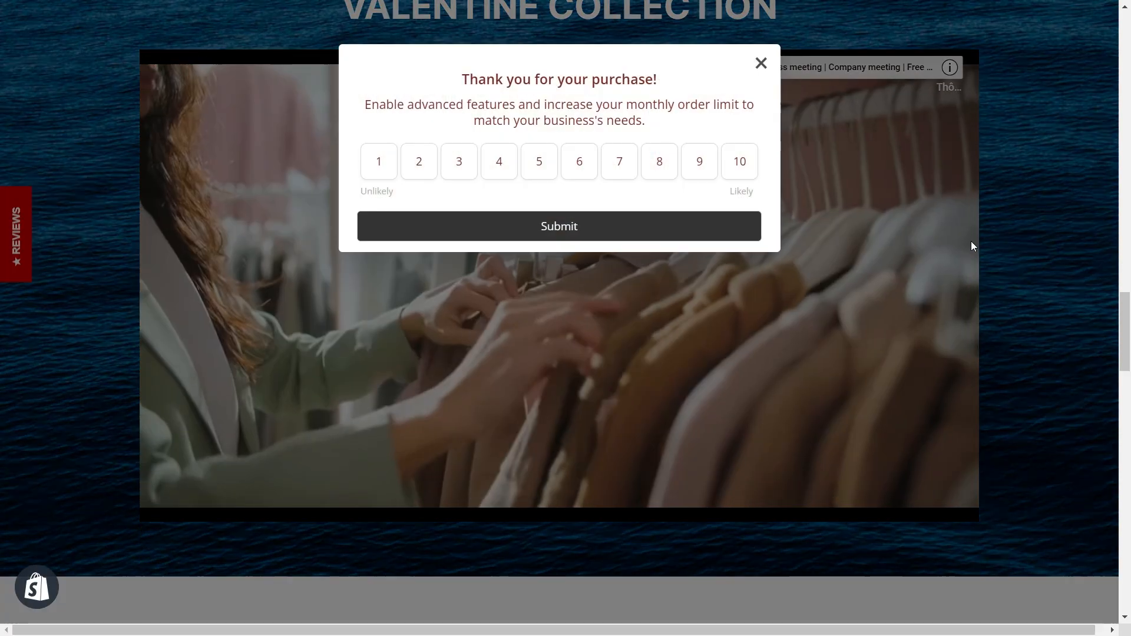
Leave the live page and select the Valentine's Day Hero Banner section in the editor
left_click(761, 63)
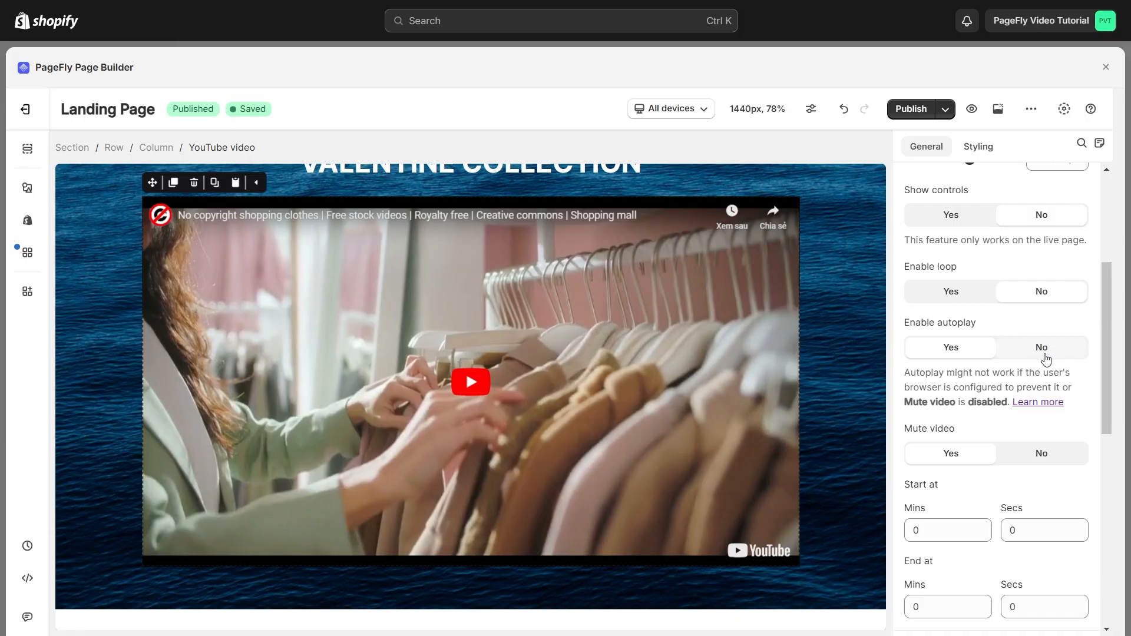
left_click(950, 347)
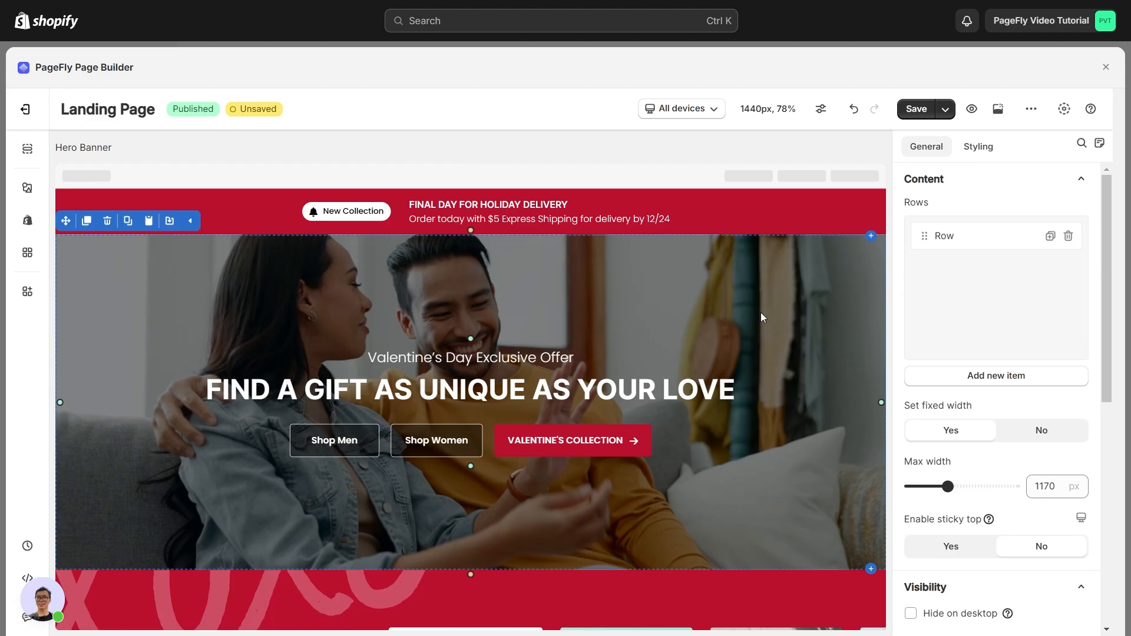
Show the Hero Banner's Styling settings and scroll through its padding and margin options
left_click(978, 146)
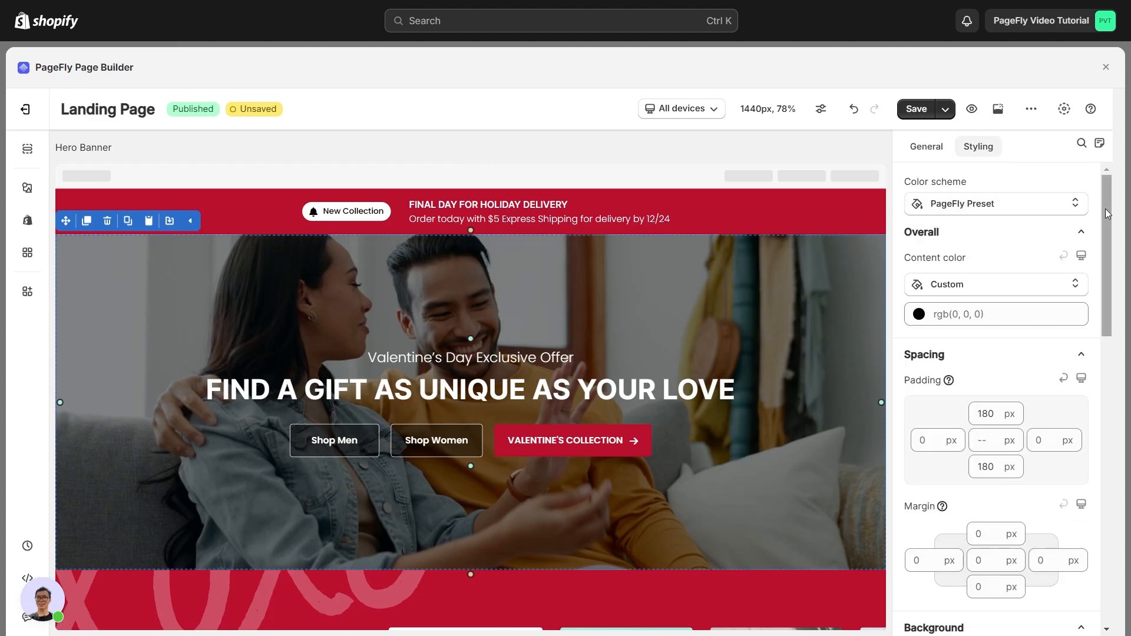
scroll("down", 3)
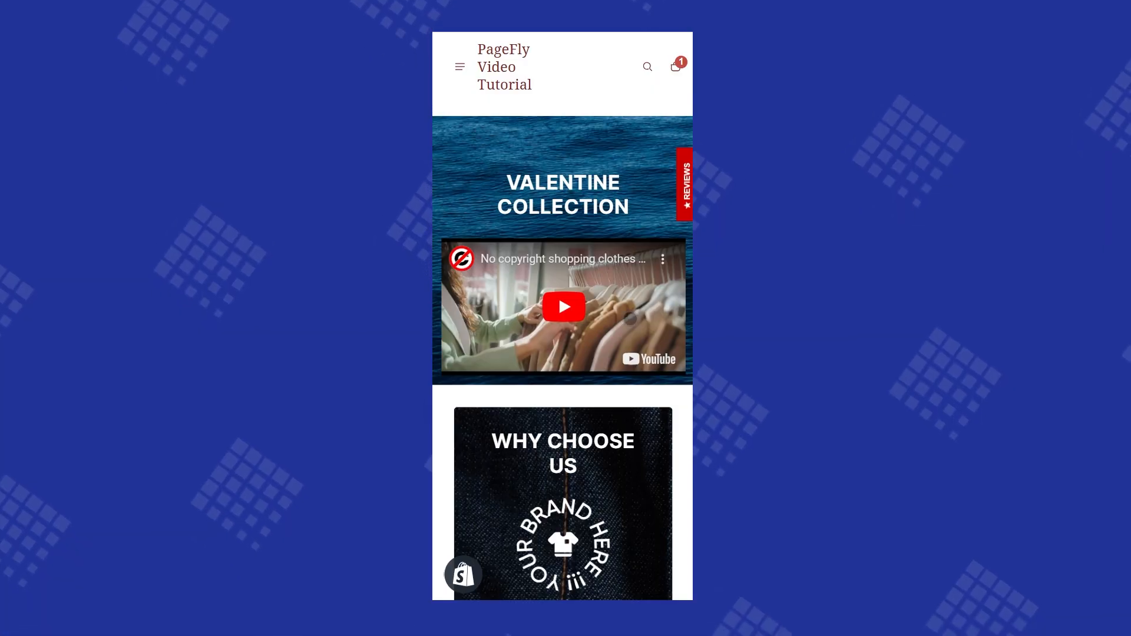
Switch the live mobile preview to the Share Your Love Valentine Deals page with the sunset video
left_click(563, 307)
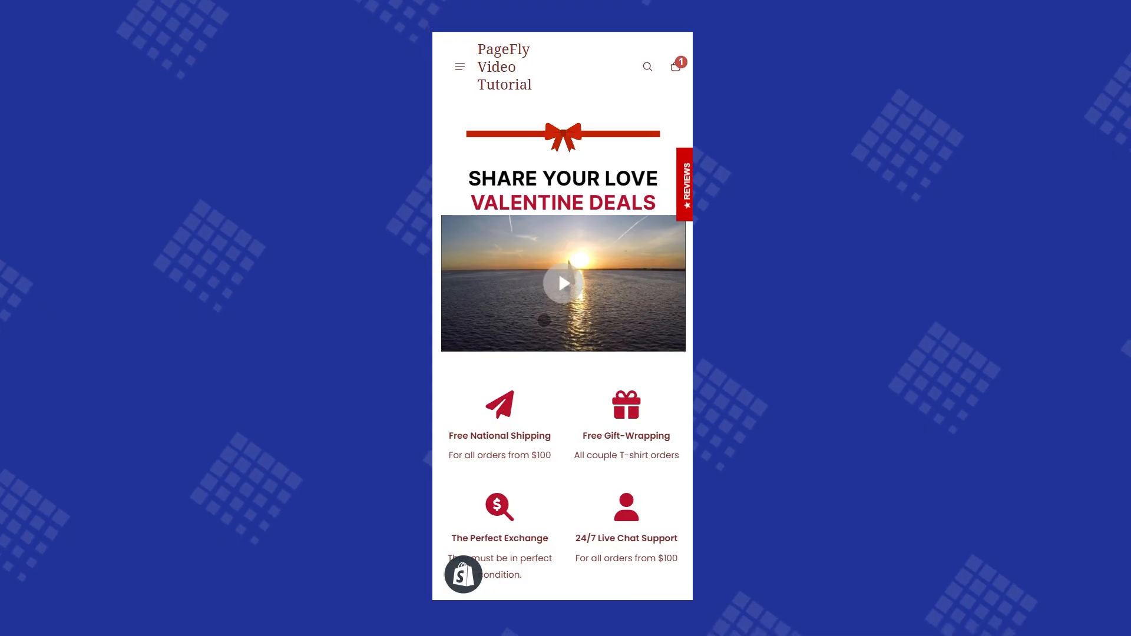
left_click(562, 283)
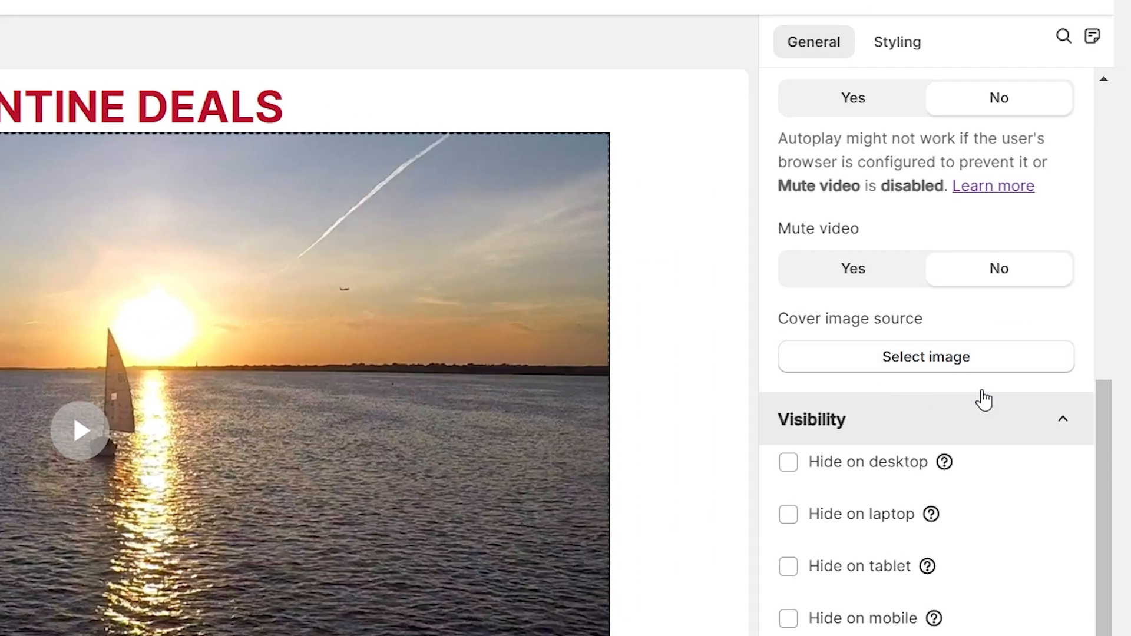
mouse_move(1010, 391)
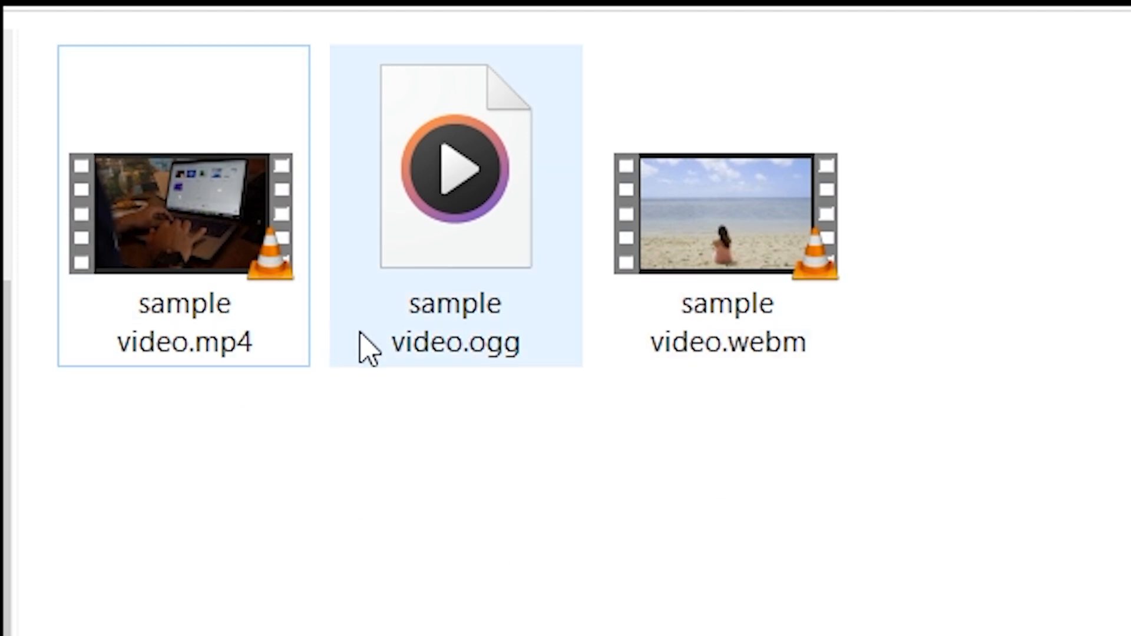
Select sample video.ogg among the MP4, OGG and WebM sample videos in the folder
left_click(727, 223)
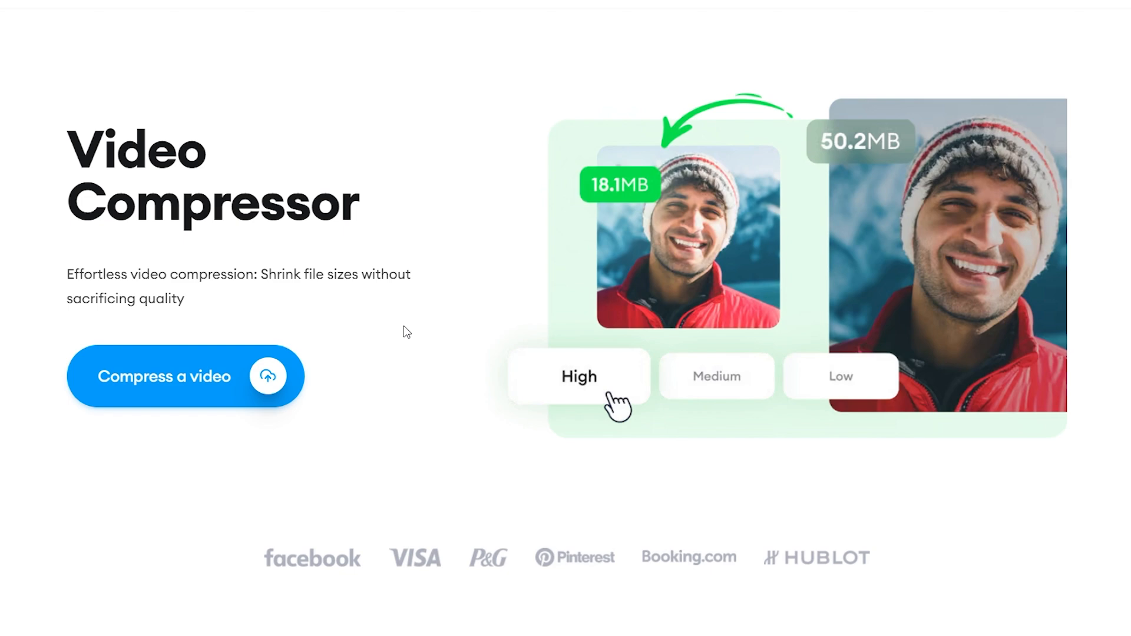
mouse_move(339, 108)
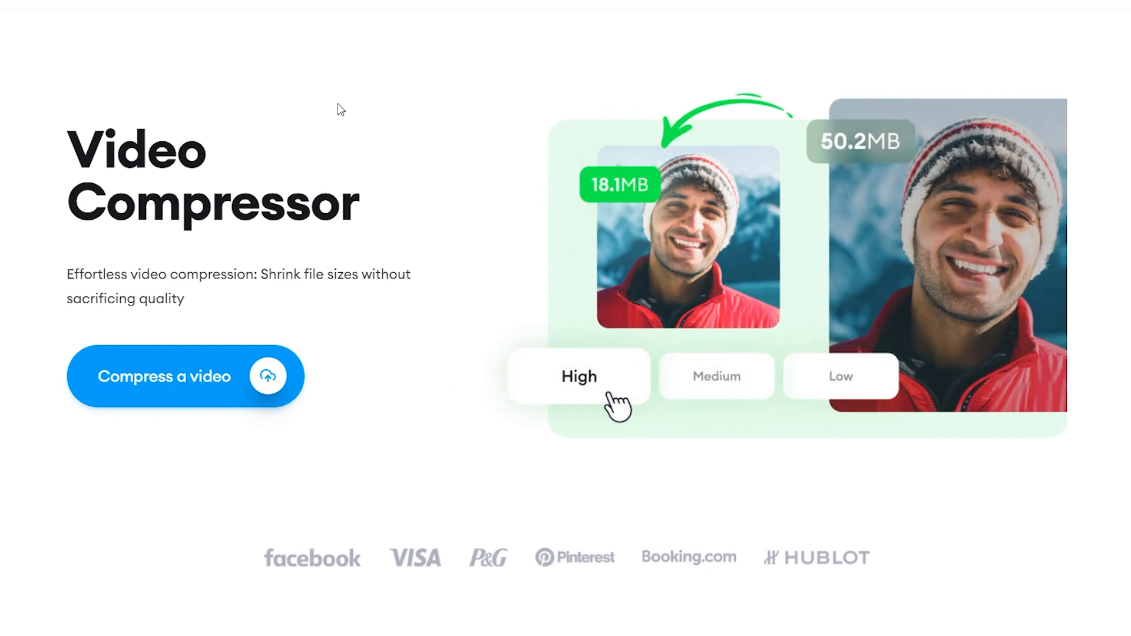
mouse_move(404, 332)
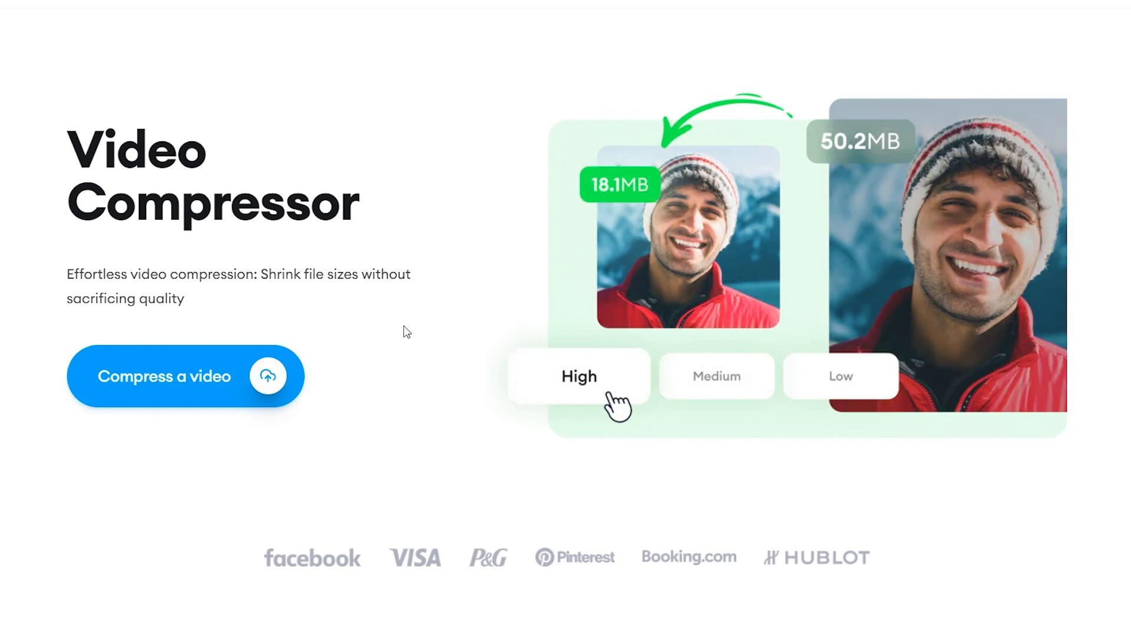